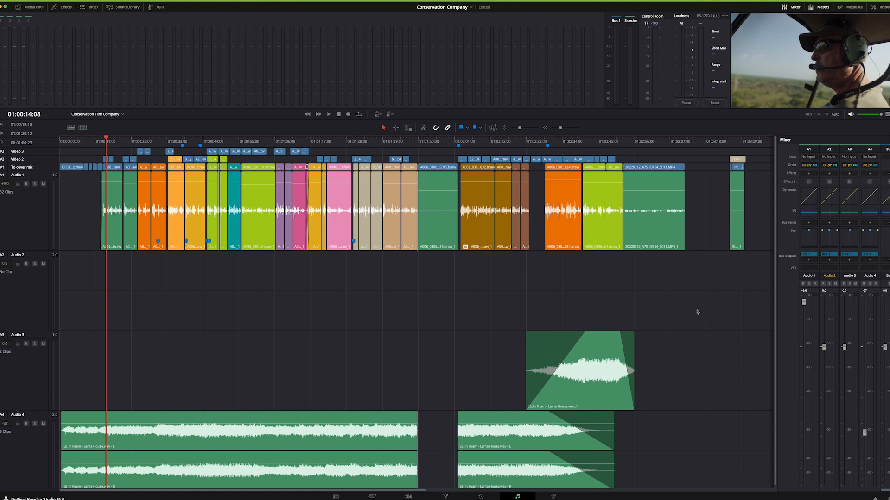
mouse_move(700, 307)
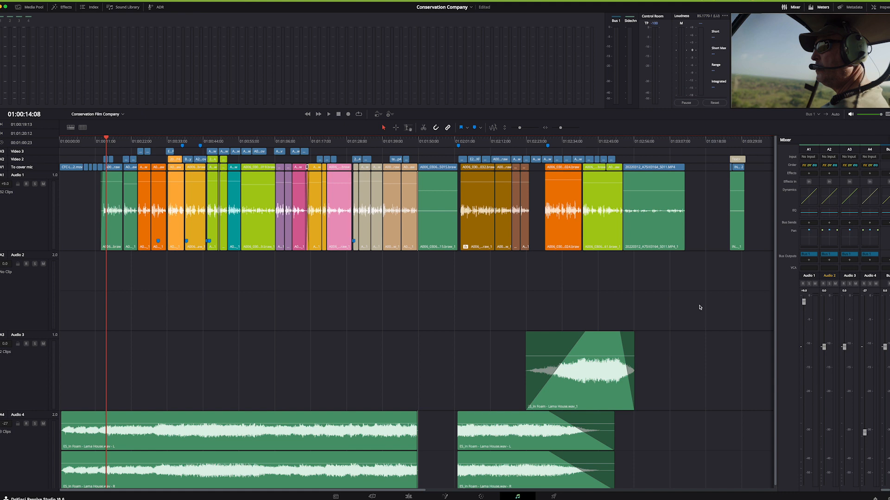
mouse_move(351, 290)
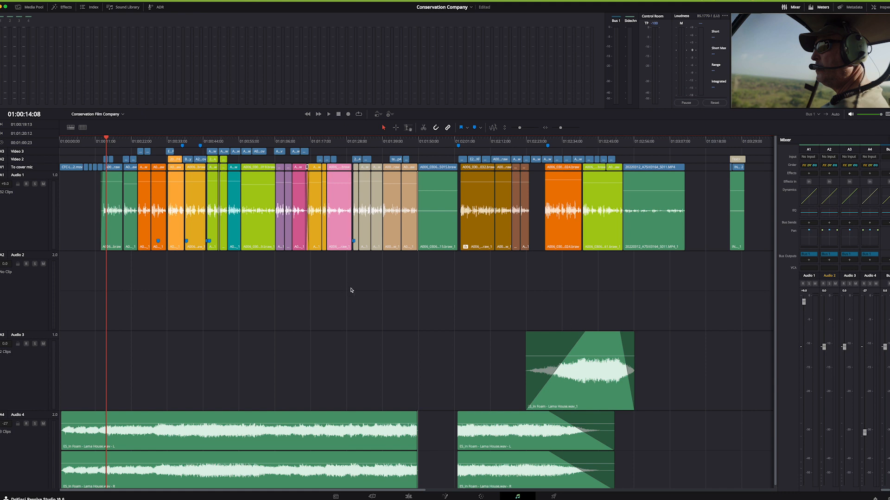
mouse_move(76, 27)
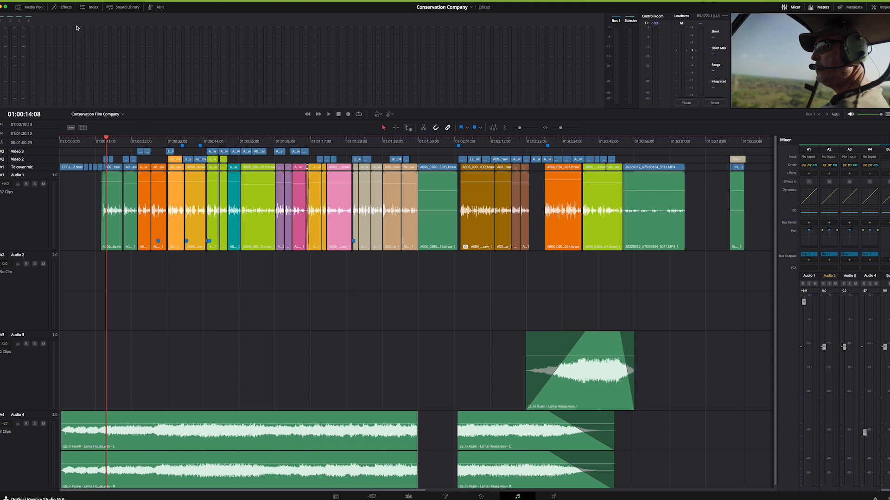
- Select the Audio 1 dialogue track in the Fairlight timeline
click(65, 7)
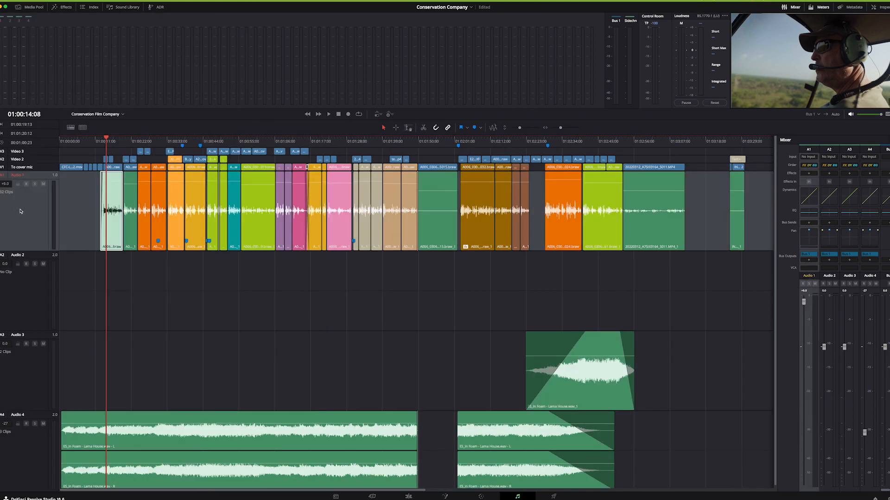
- Open Audio 1's Dynamics editor, reposition it, and switch on its compressor
click(808, 195)
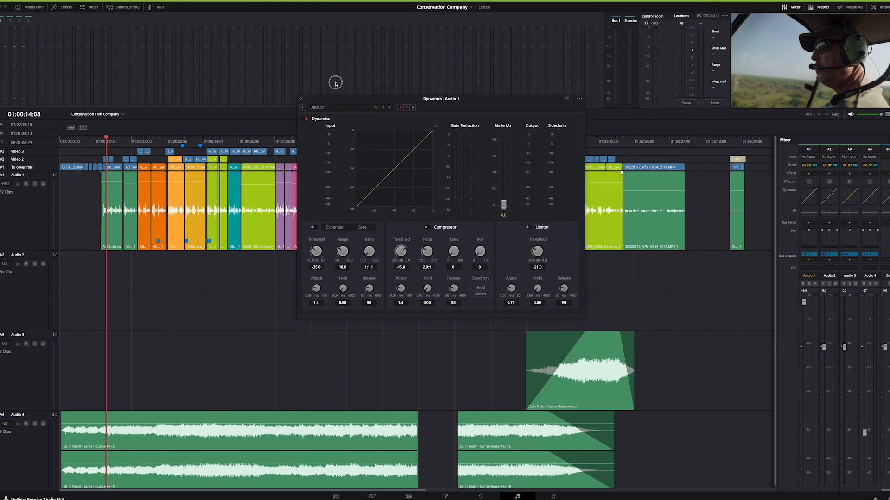
drag(441, 98, 454, 55)
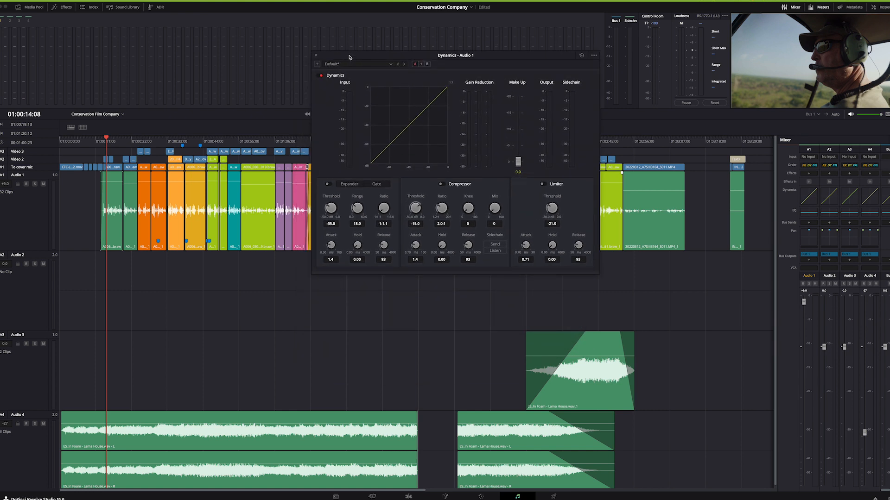
mouse_move(348, 56)
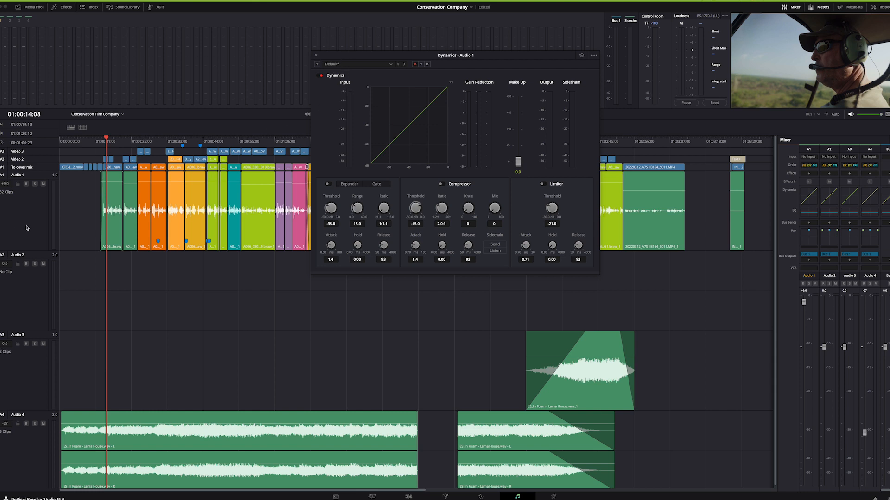
mouse_move(464, 65)
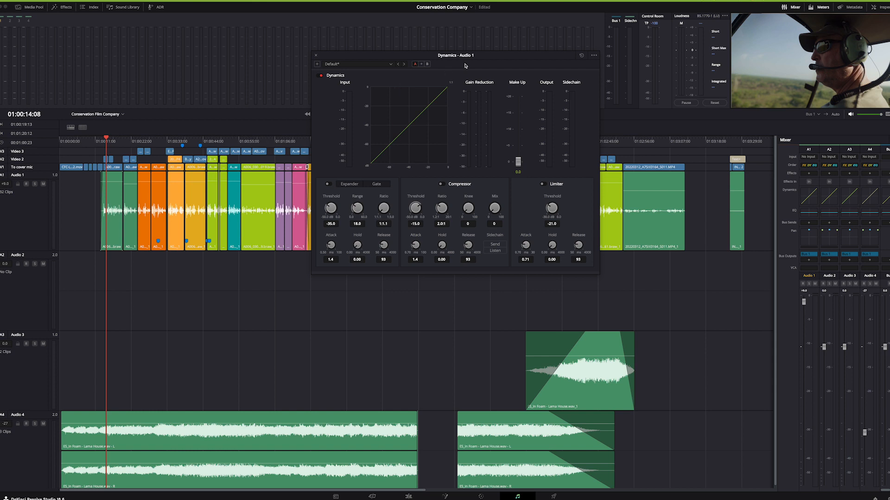
mouse_move(430, 196)
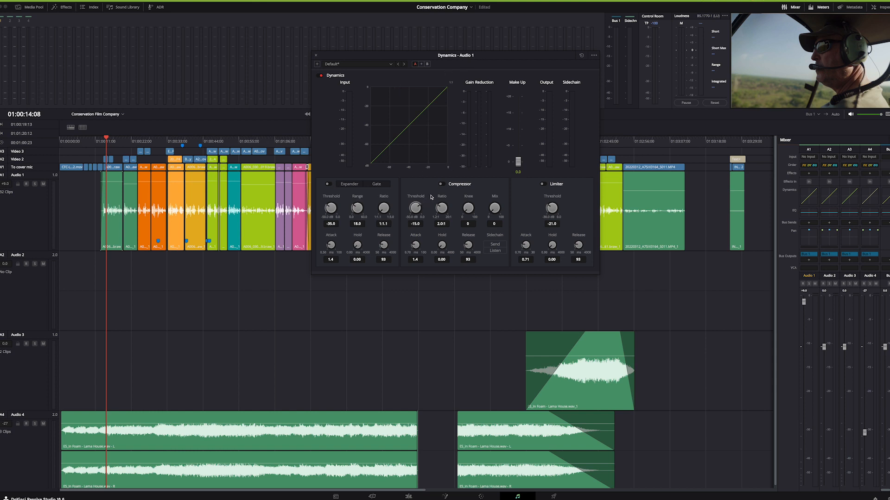
click(439, 184)
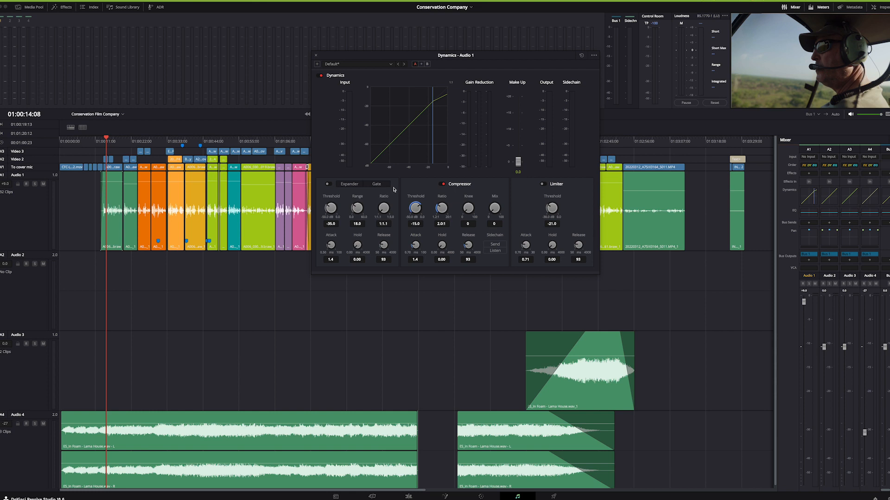
mouse_move(394, 192)
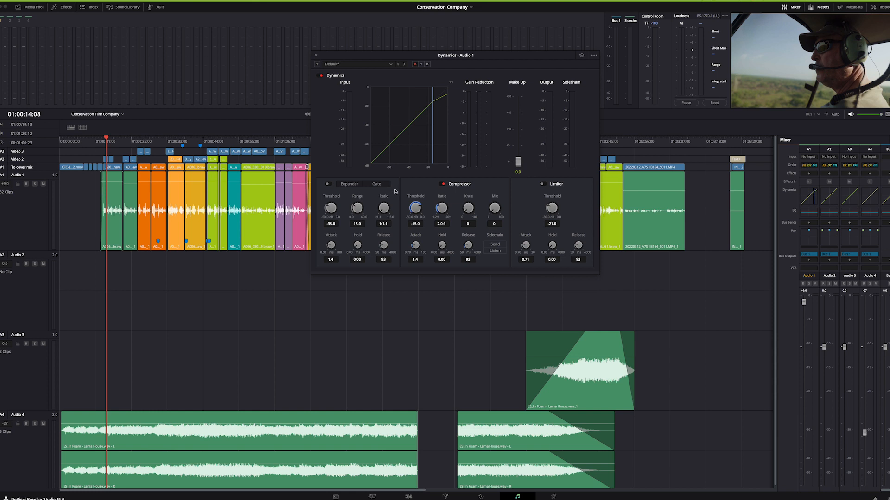
mouse_move(395, 193)
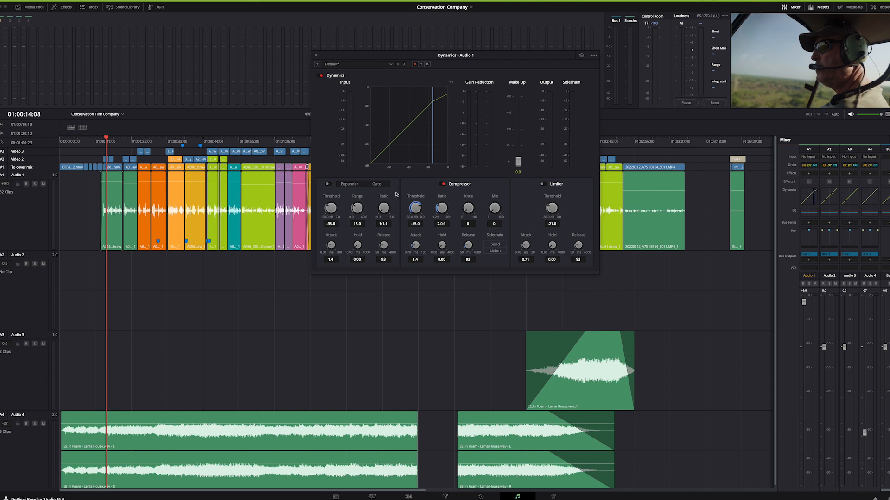
mouse_move(431, 198)
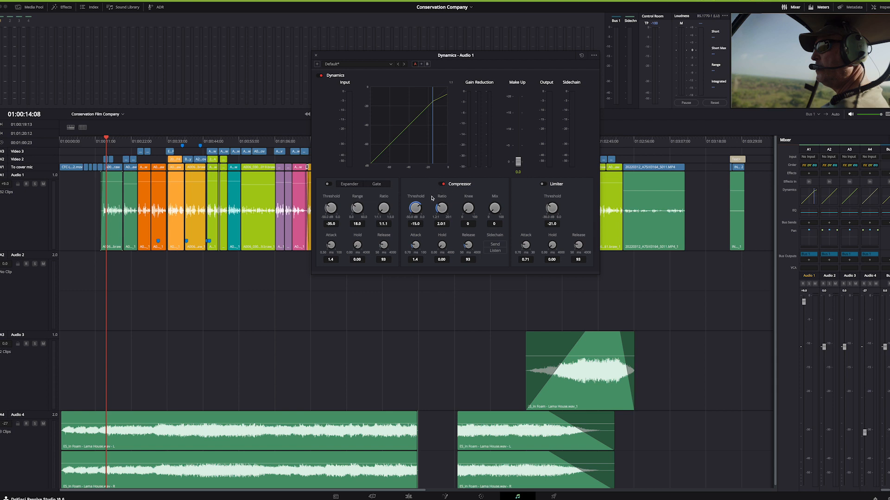
mouse_move(430, 205)
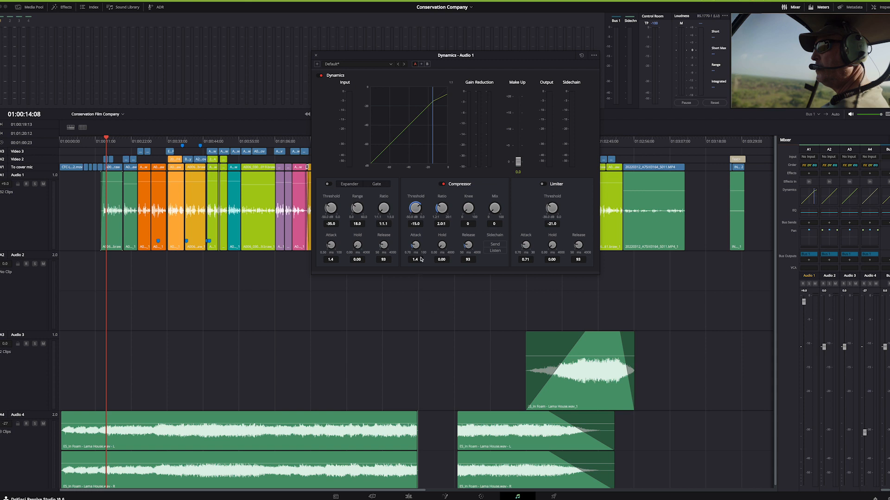
mouse_move(467, 246)
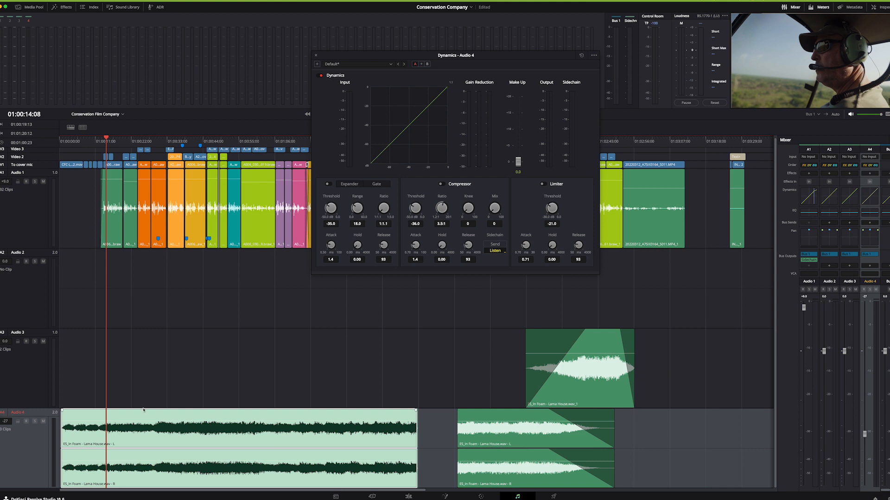
mouse_move(854, 208)
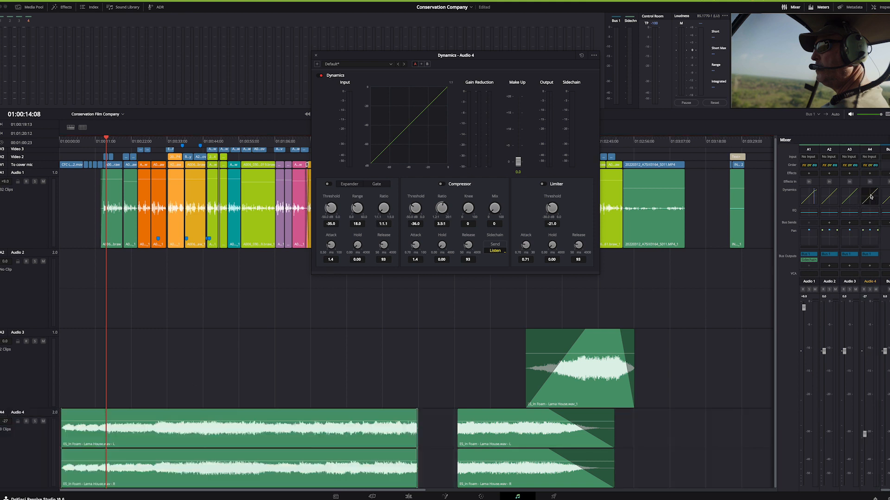
- Switch on Audio 4's sidechain compressor and audition the ducked music from near the start
click(495, 250)
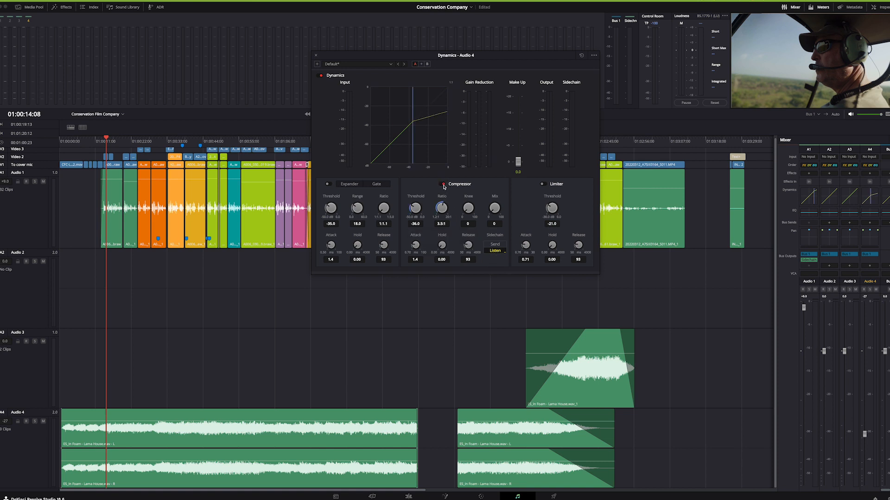
click(443, 184)
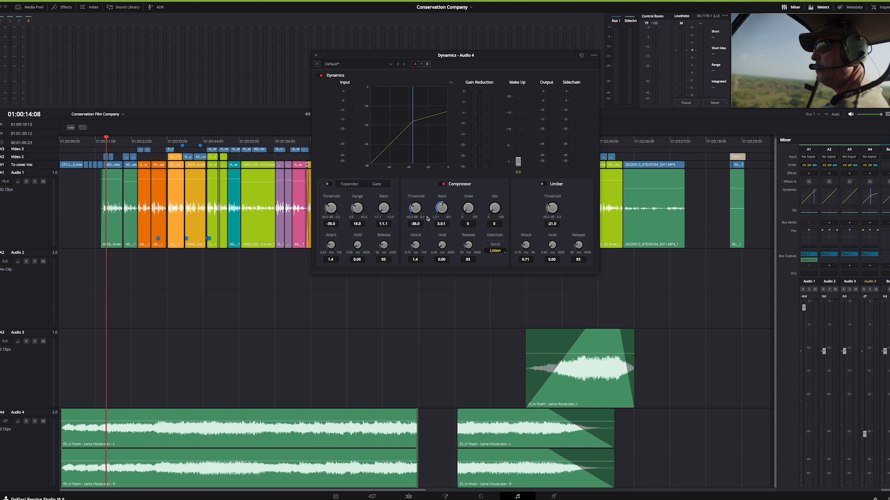
drag(455, 55, 509, 50)
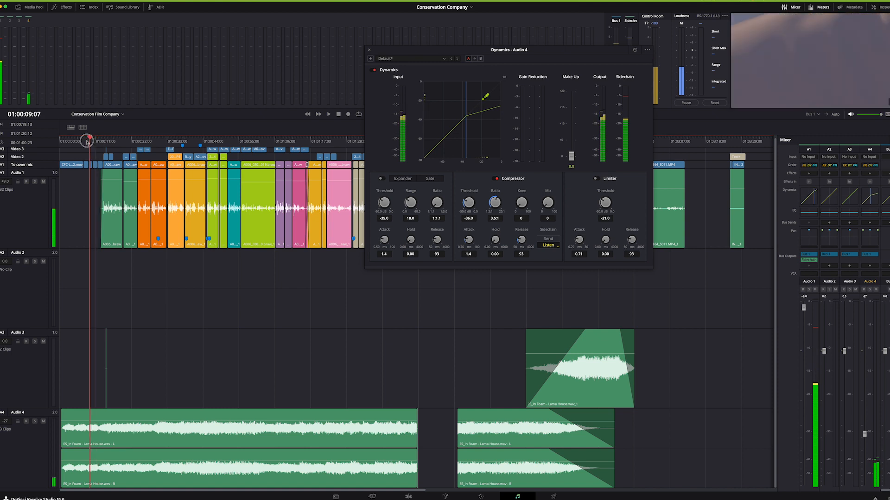
click(318, 114)
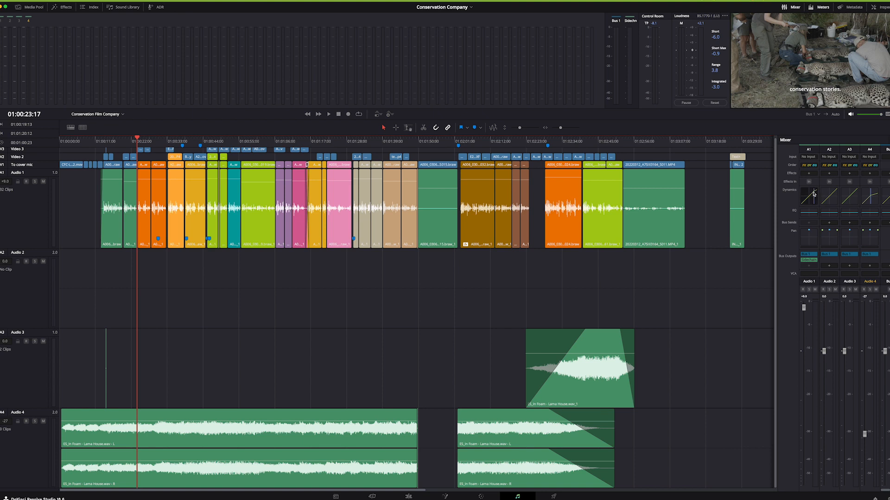
click(808, 197)
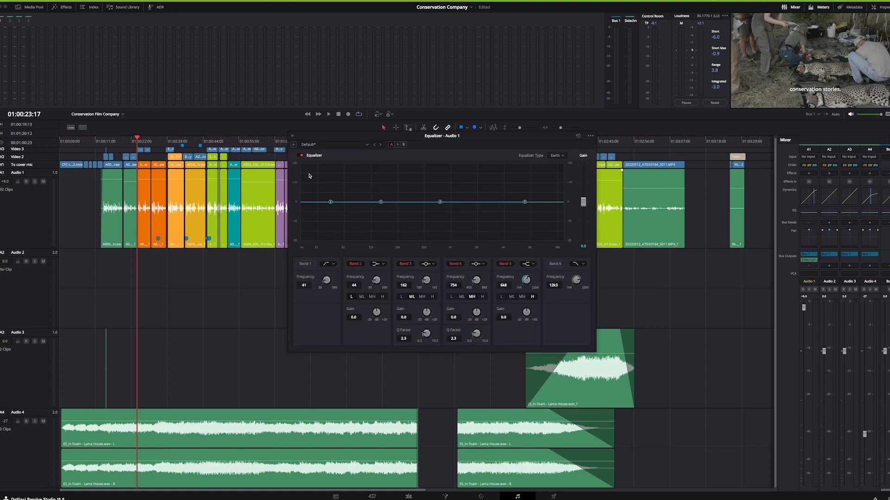
click(293, 136)
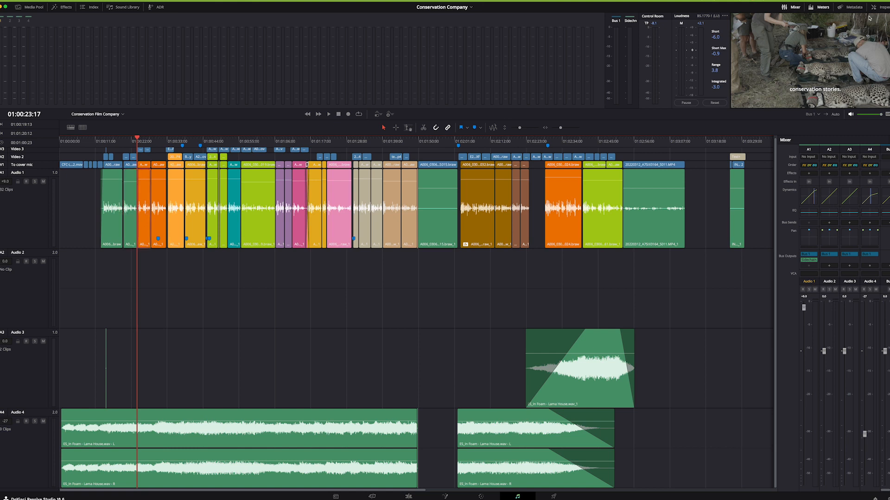
- Open the Inspector panel, then deselect Audio 1 so nothing is inspected
click(884, 7)
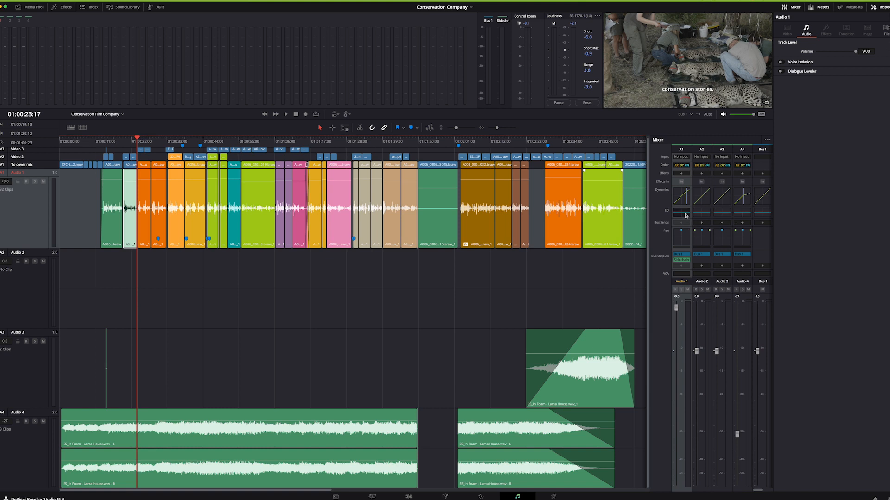
click(685, 210)
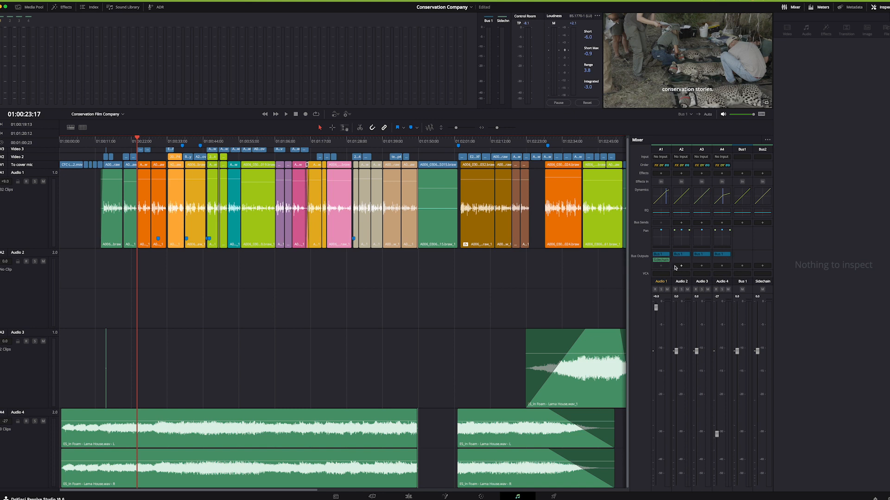
mouse_move(698, 283)
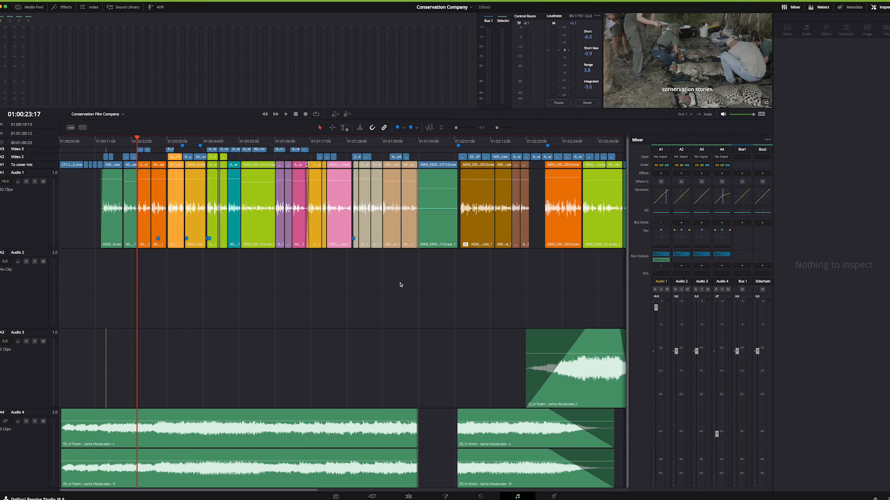
mouse_move(351, 119)
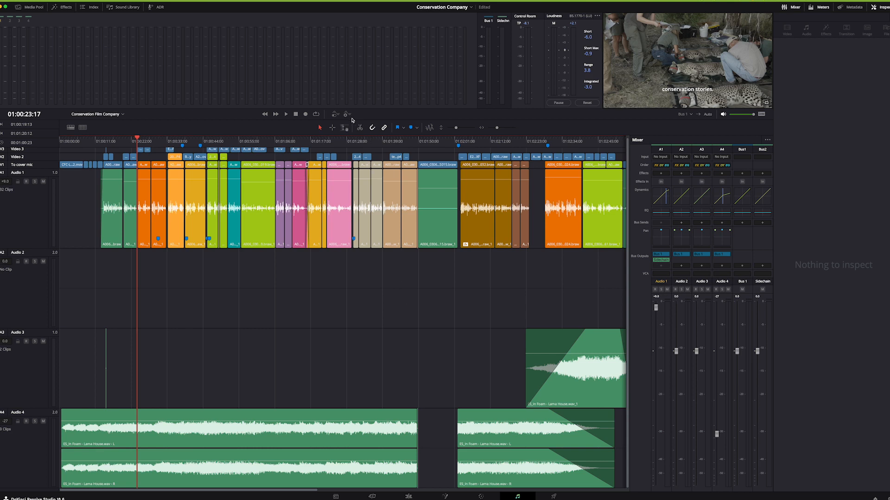
mouse_move(335, 116)
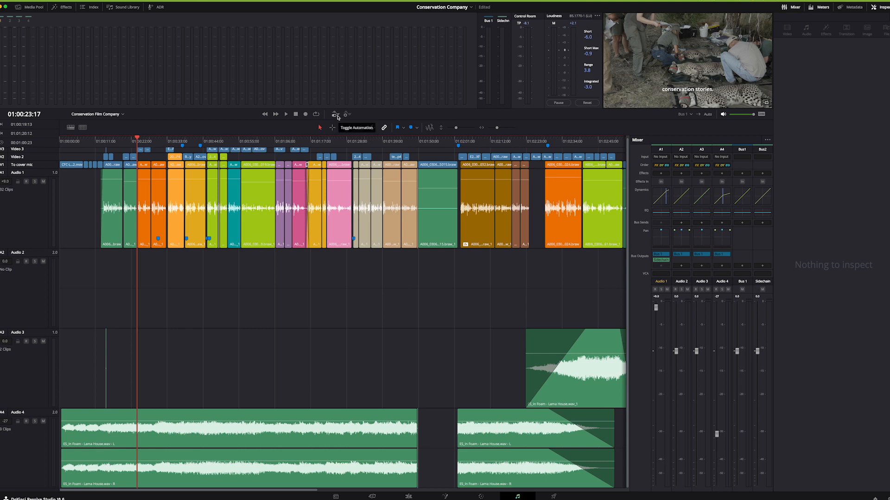
- Show the automation toolbar with write modes and parameter enables
click(334, 114)
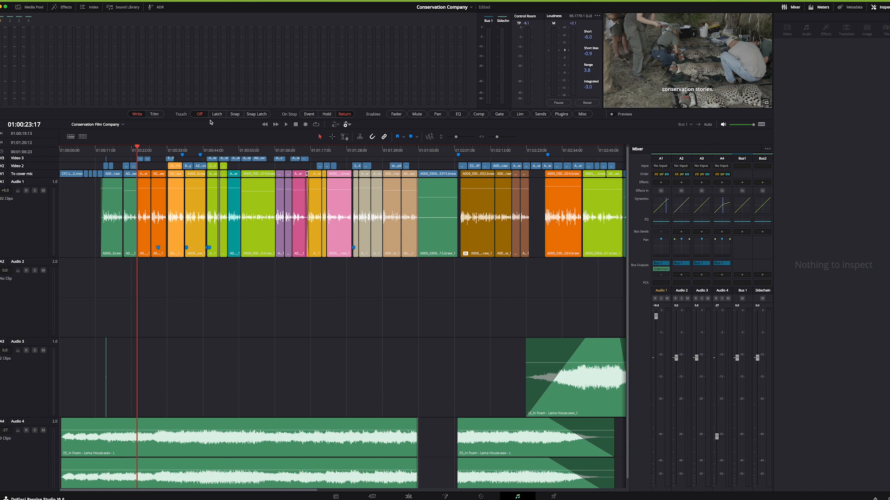
mouse_move(212, 129)
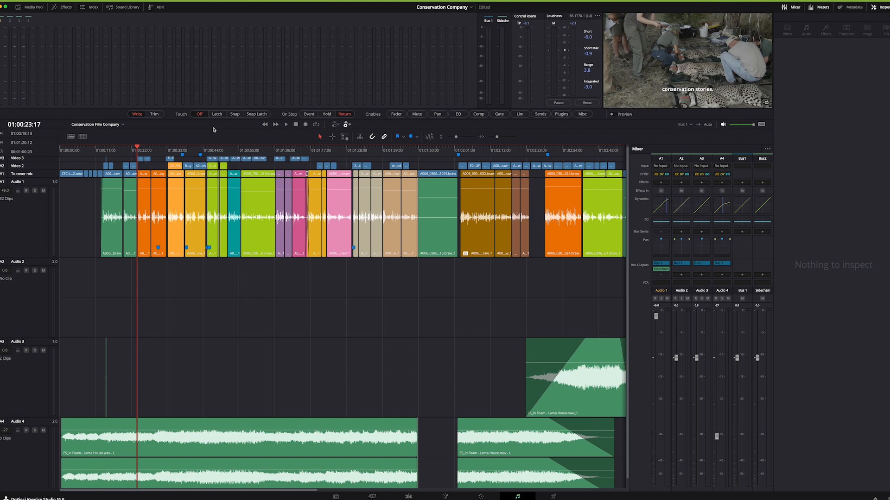
mouse_move(166, 91)
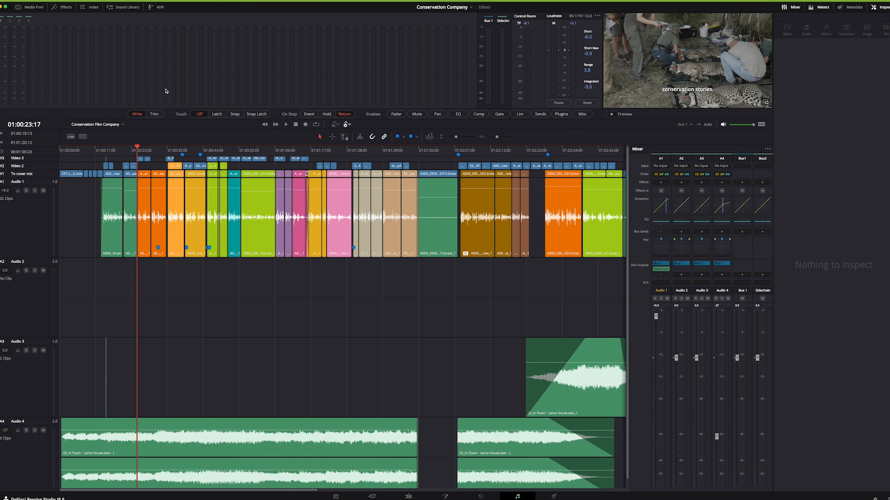